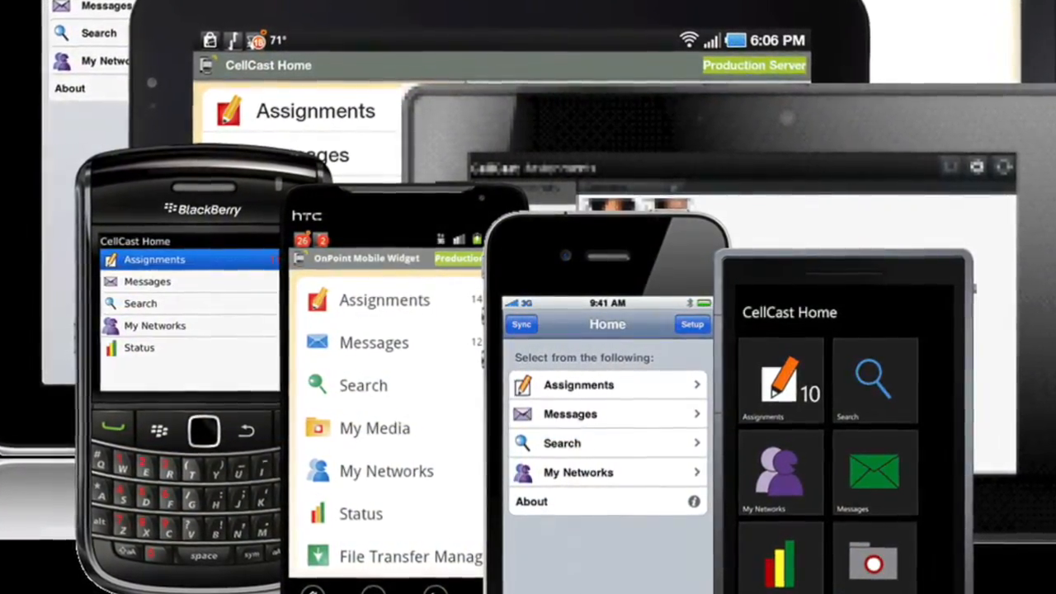
pyautogui.scroll(-3)
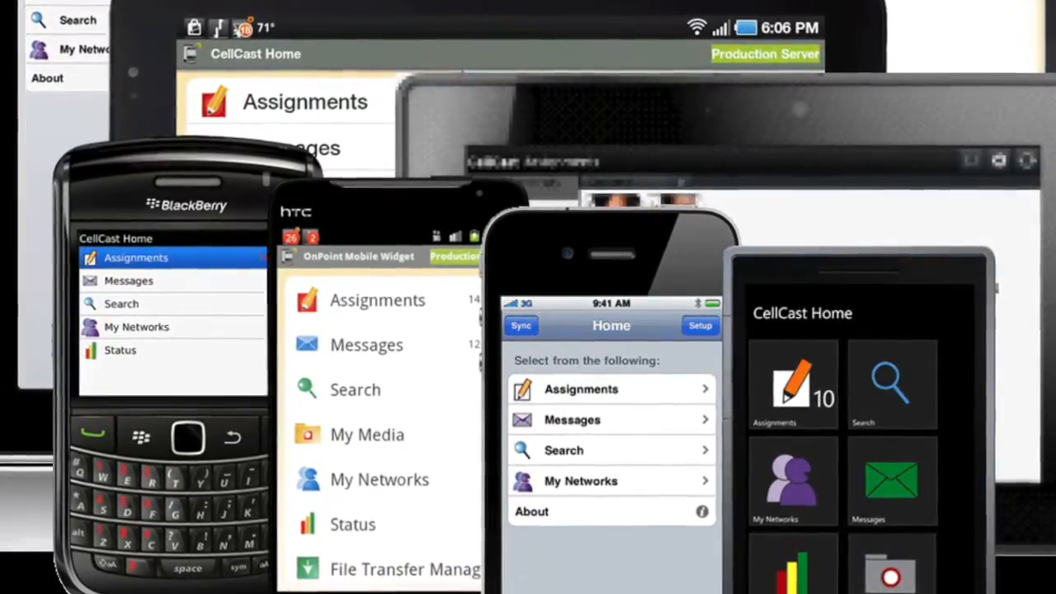